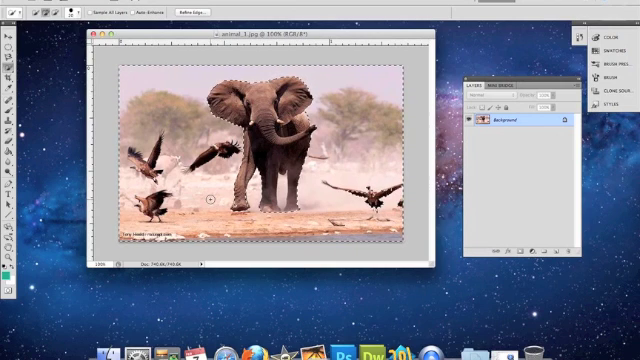
From the Select menu, bring up the New Layer dialog for the elephant selection.
{"action": "left_click", "coordinate": [180, 5]}
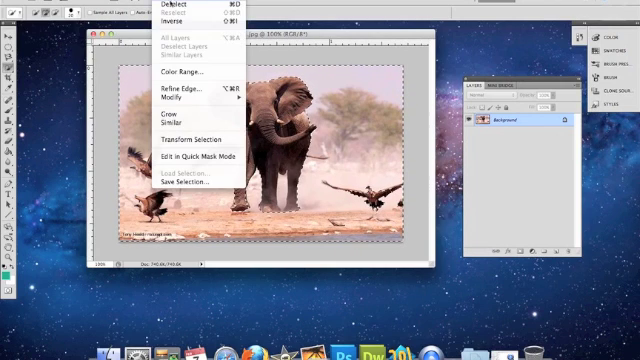
{"action": "left_click", "coordinate": [174, 91]}
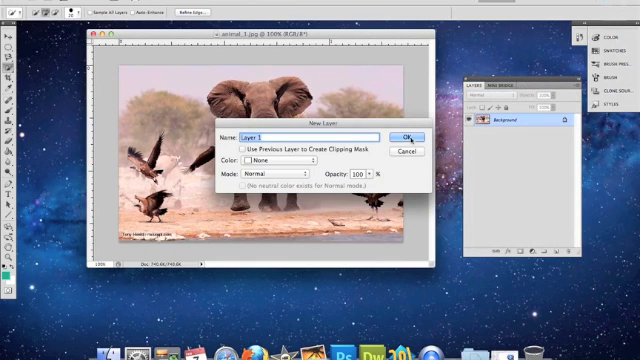
Confirm the New Layer dialog to place the elephant on Layer 1.
{"action": "left_click", "coordinate": [408, 135]}
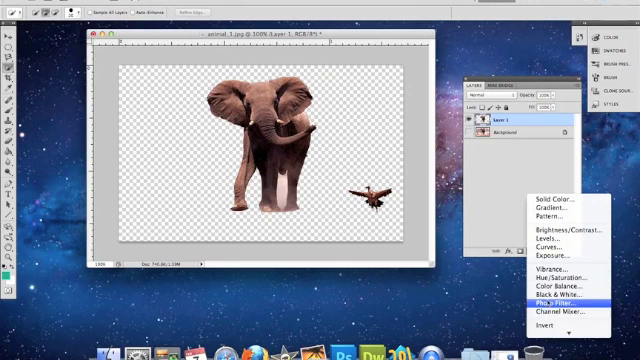
Add a Black & White adjustment layer to the elephant from the Layers panel.
{"action": "left_click", "coordinate": [547, 301]}
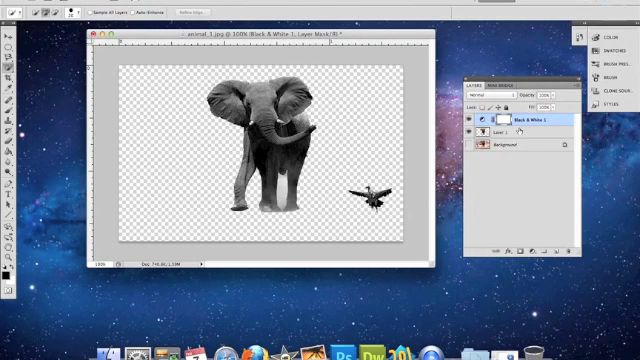
{"action": "left_click", "coordinate": [533, 247]}
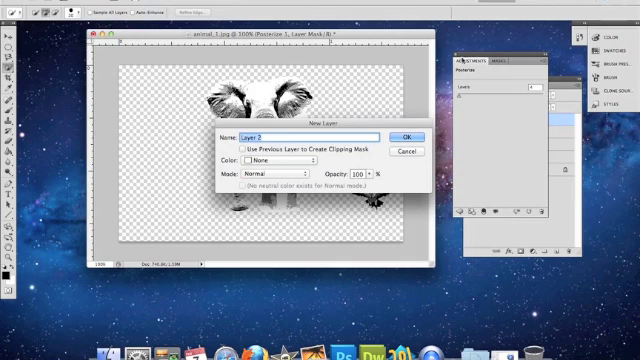
Confirm the New Layer dialog, keeping the default name Layer 2.
{"action": "left_click", "coordinate": [407, 137]}
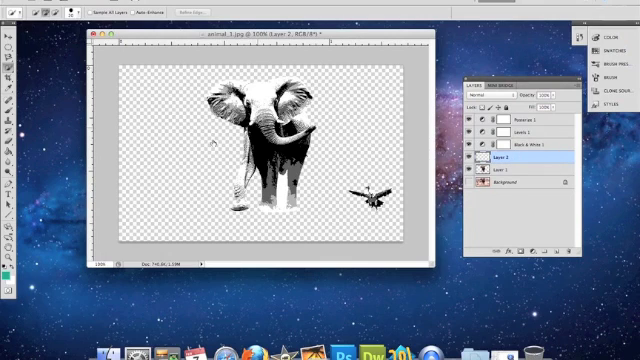
{"action": "mouse_move", "coordinate": [155, 165]}
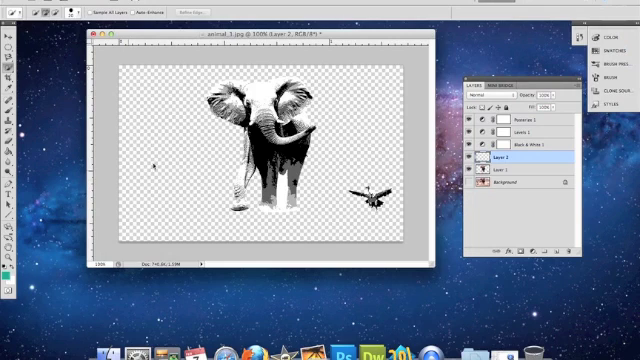